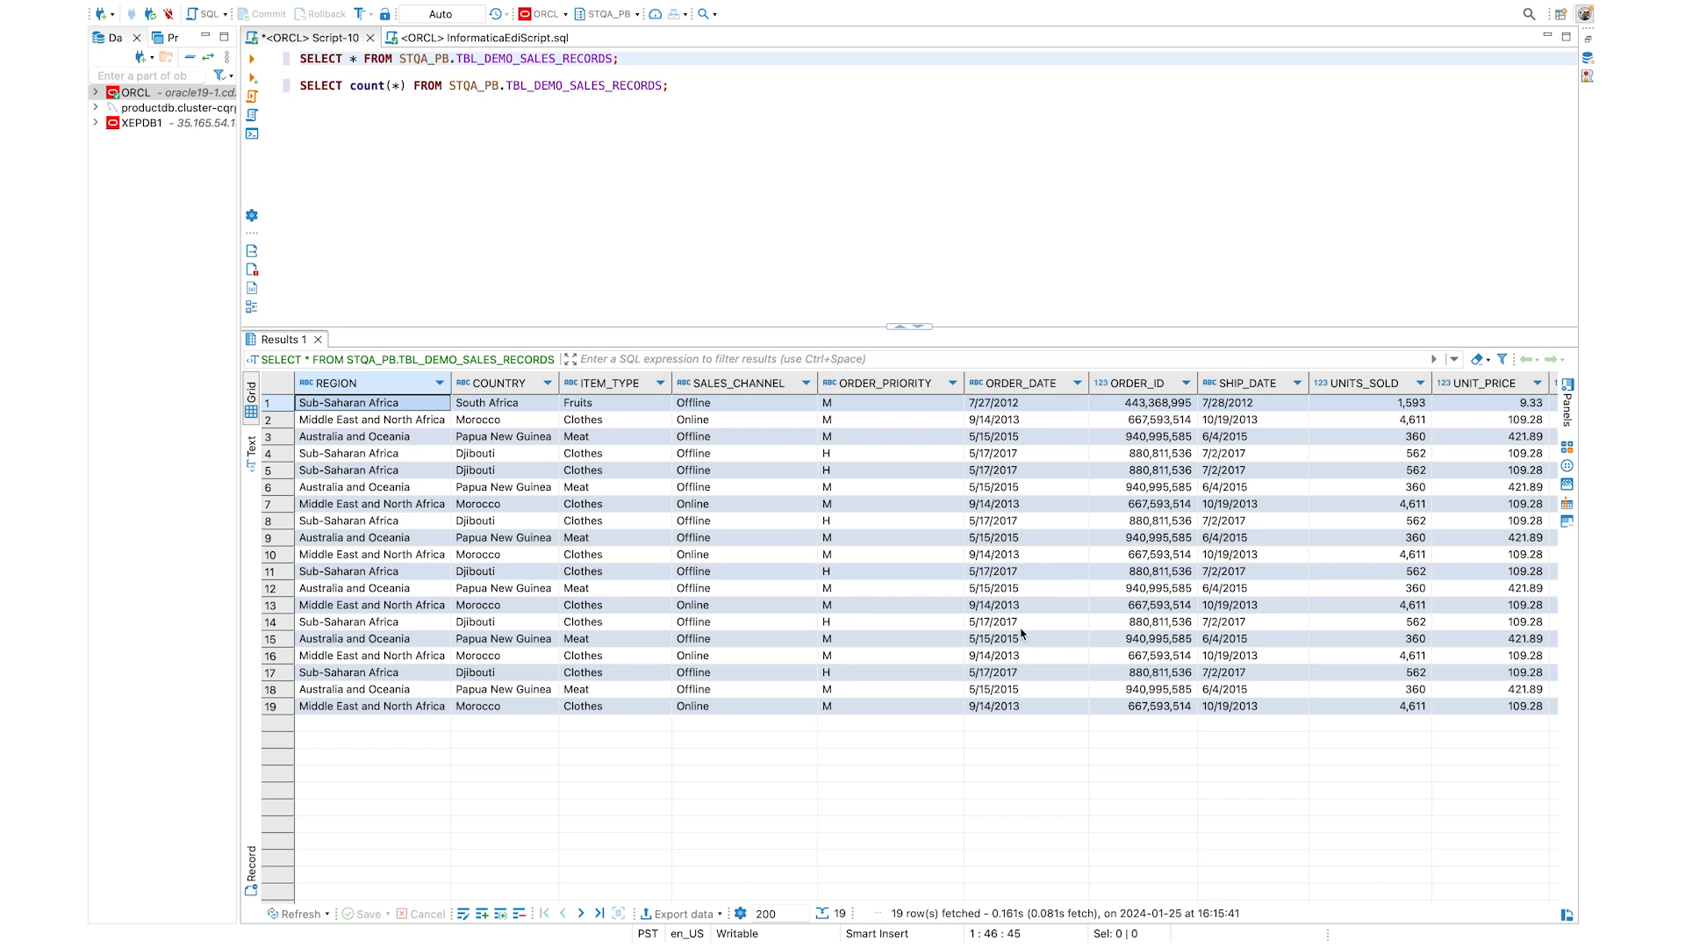
click(621, 58)
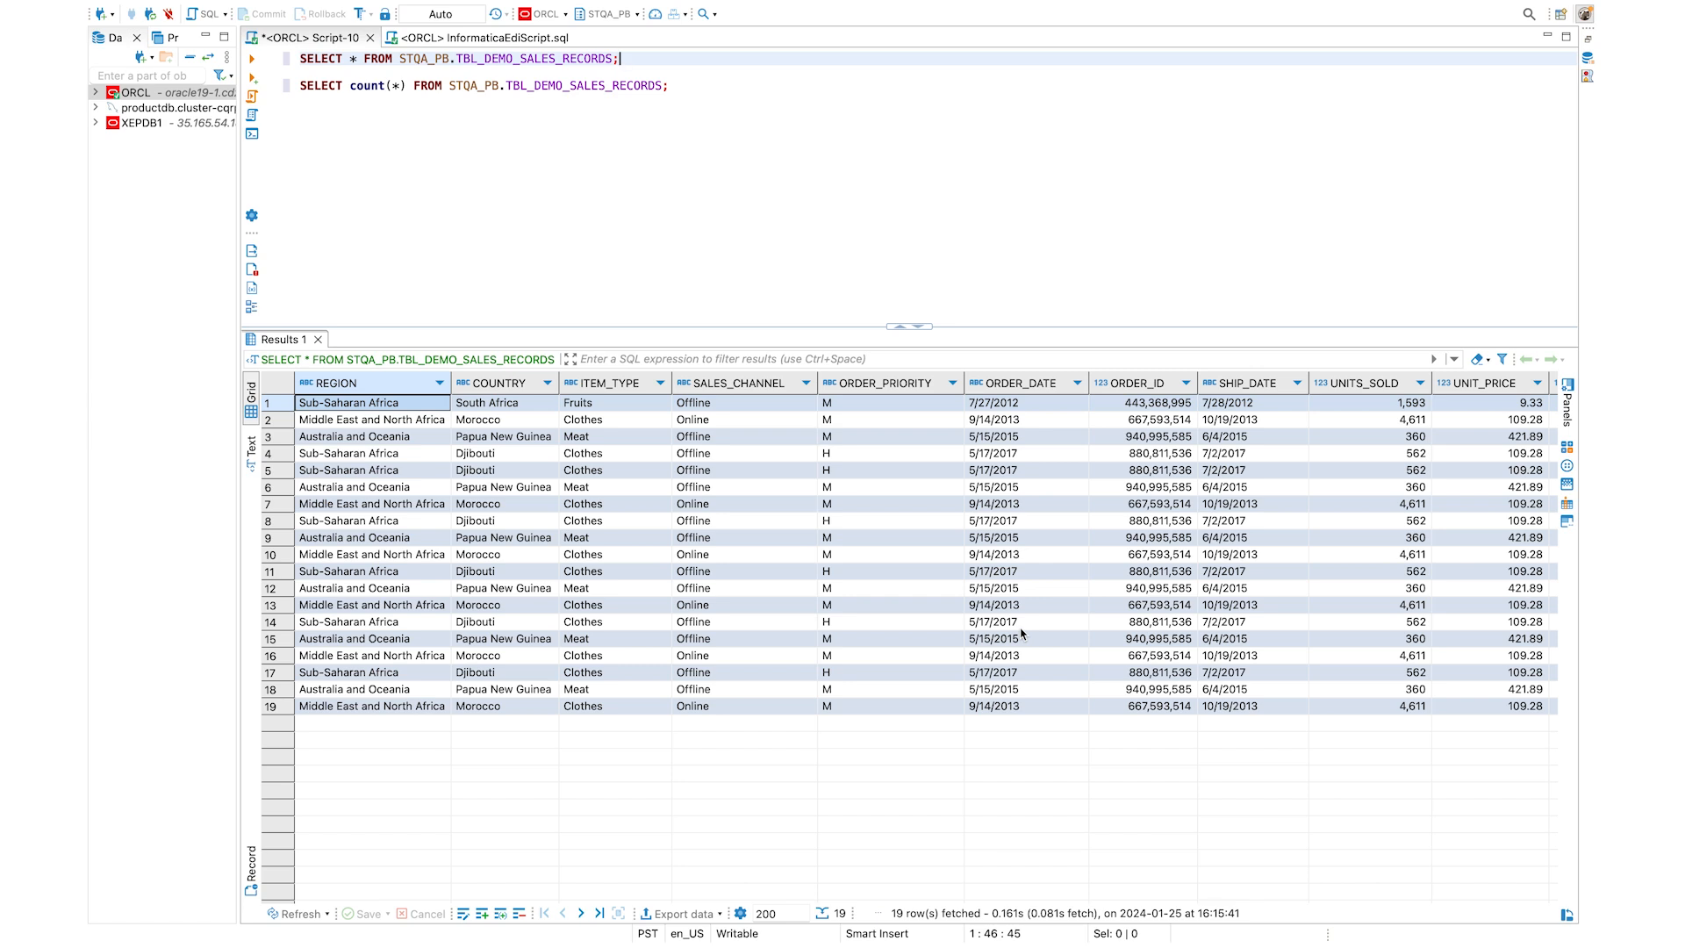